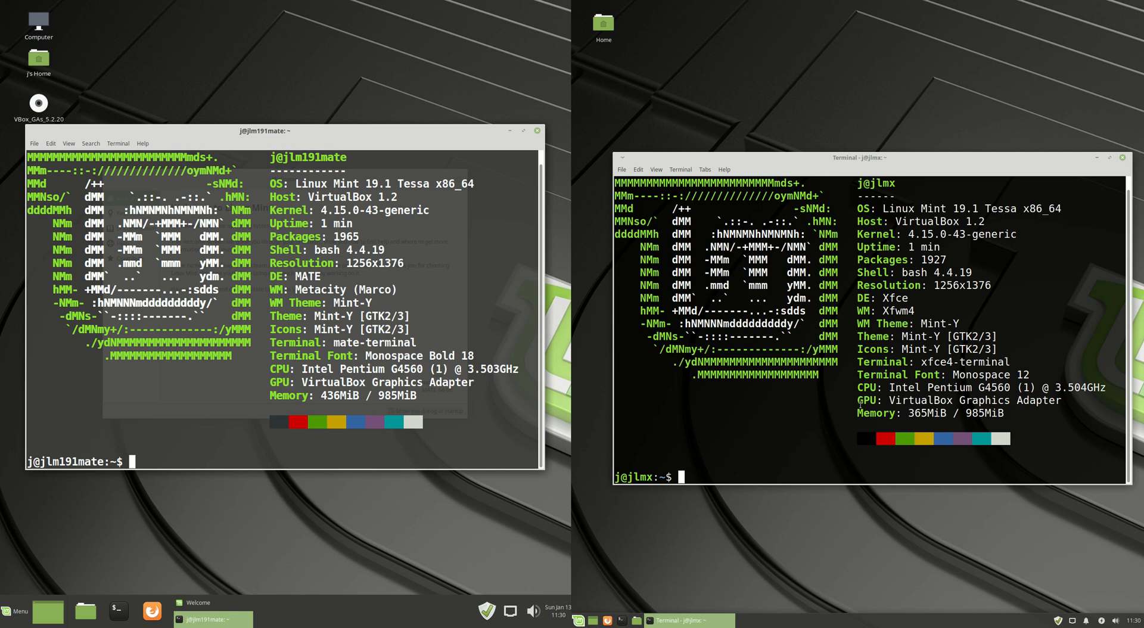
mouse_move(443, 250)
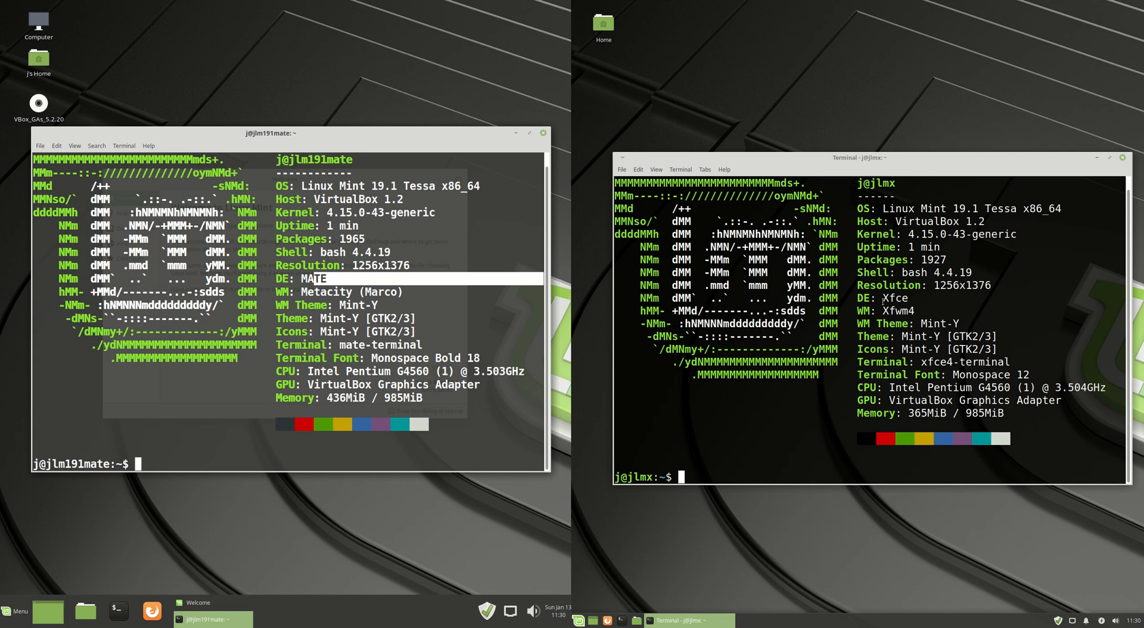
mouse_move(414, 144)
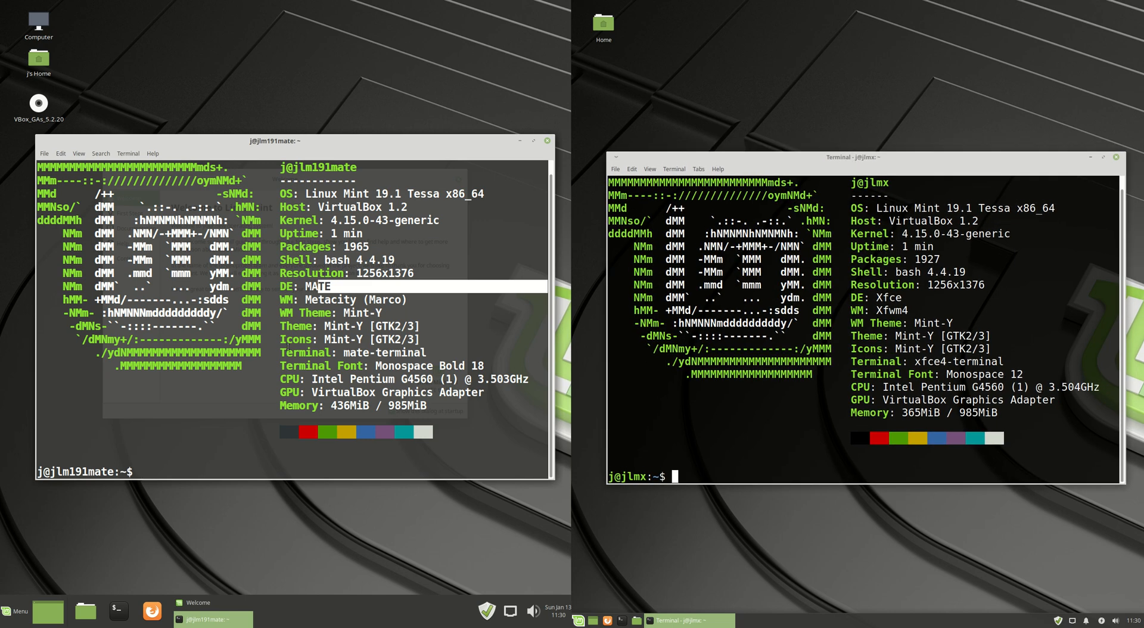
Launch Caja and Thunar from each desktop's menu and raise the MATE Welcome screen.
click(15, 611)
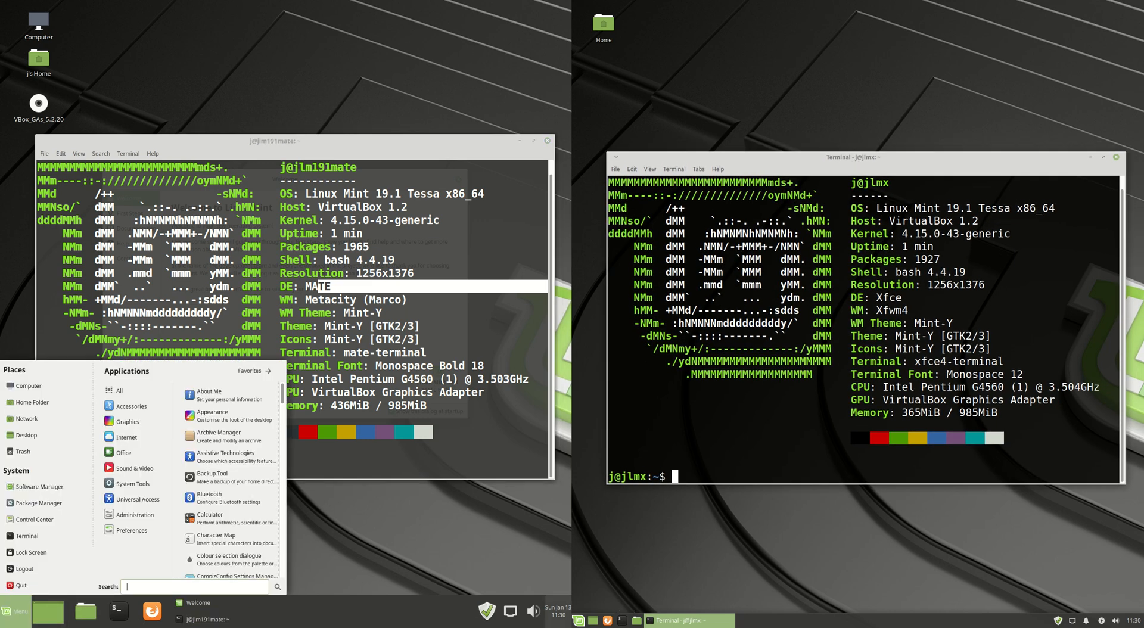
click(580, 621)
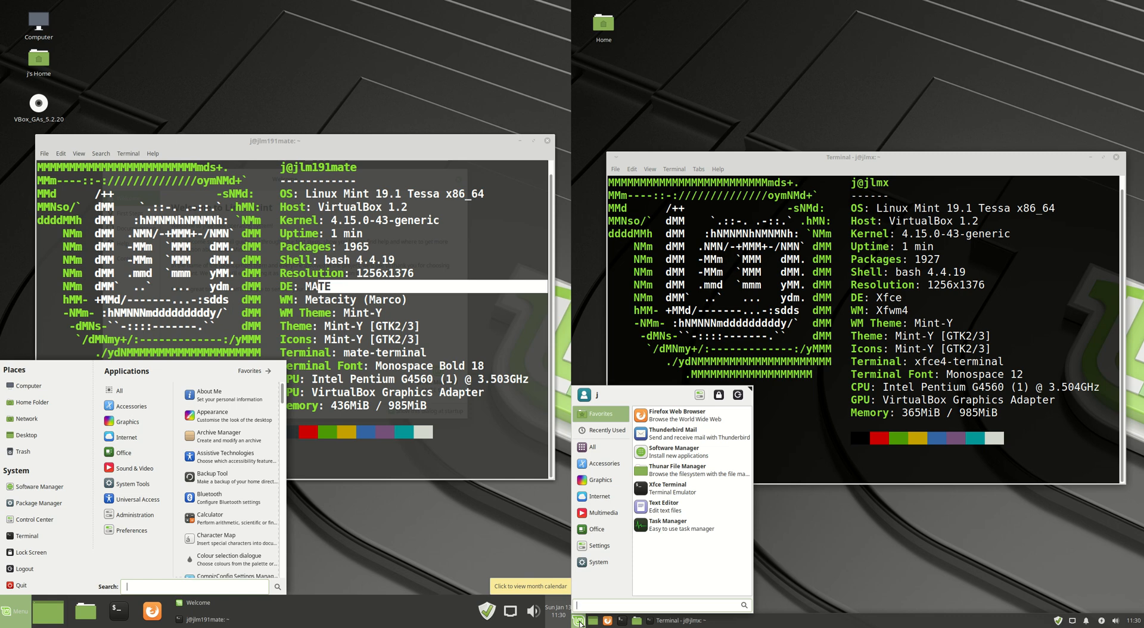
mouse_move(420, 536)
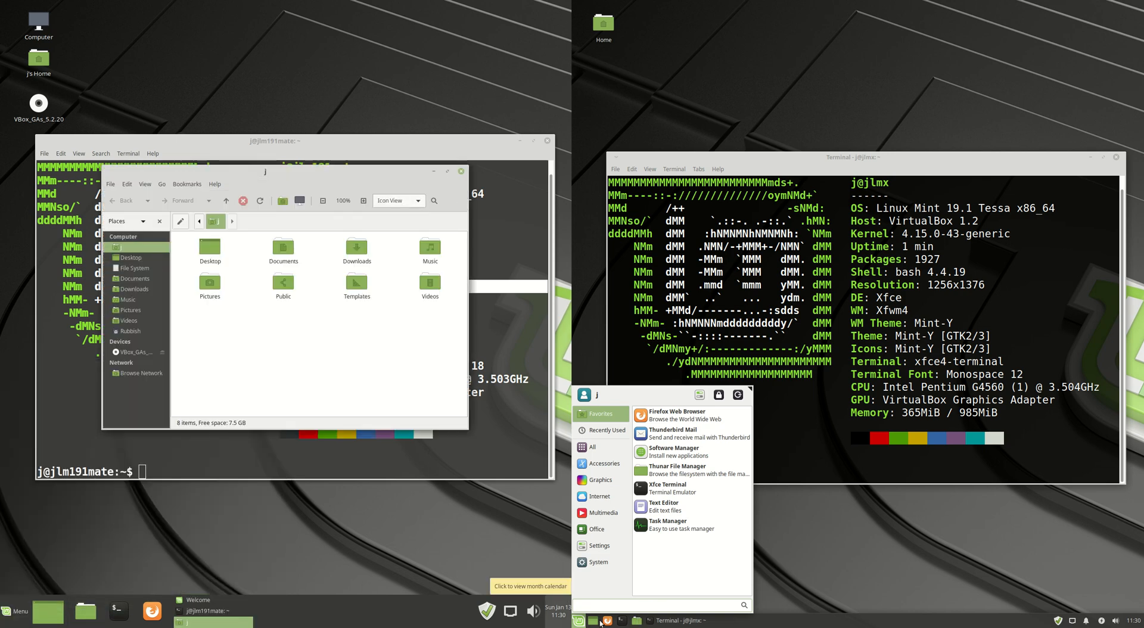
click(675, 469)
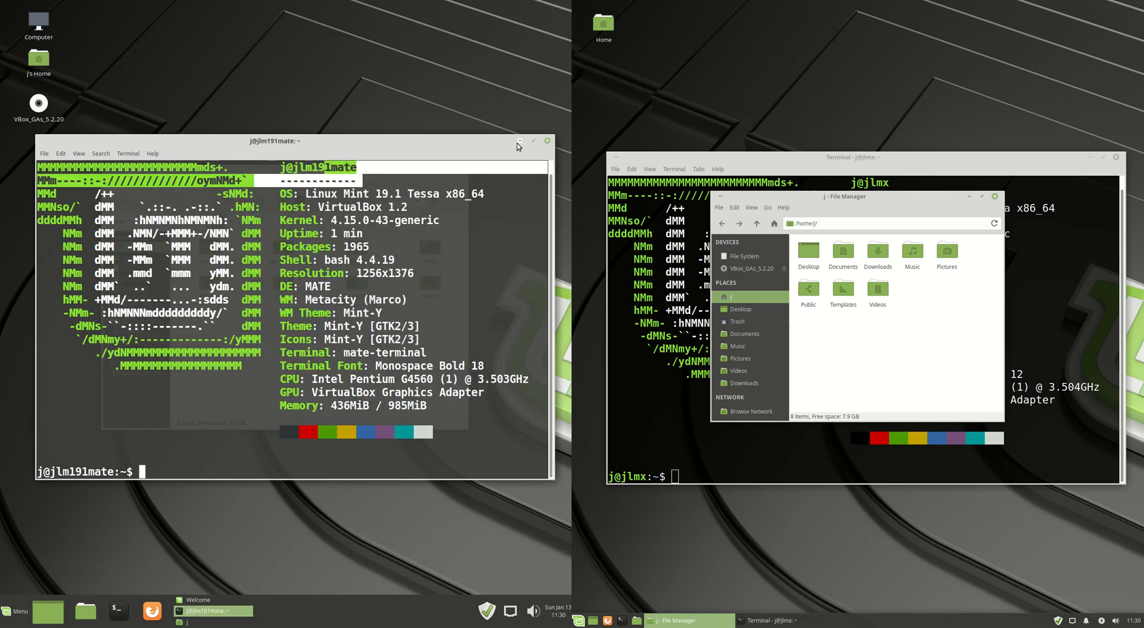
click(193, 599)
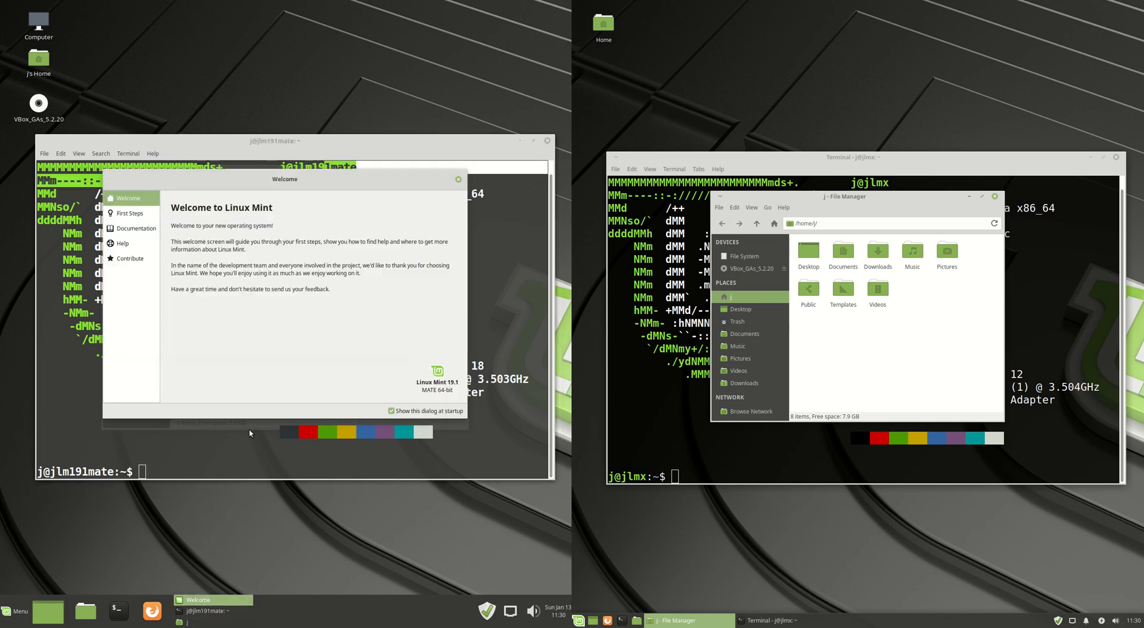
Show About Caja (version 1.20.2) and About Thunar (version 1.6.15) via Help > About.
click(458, 178)
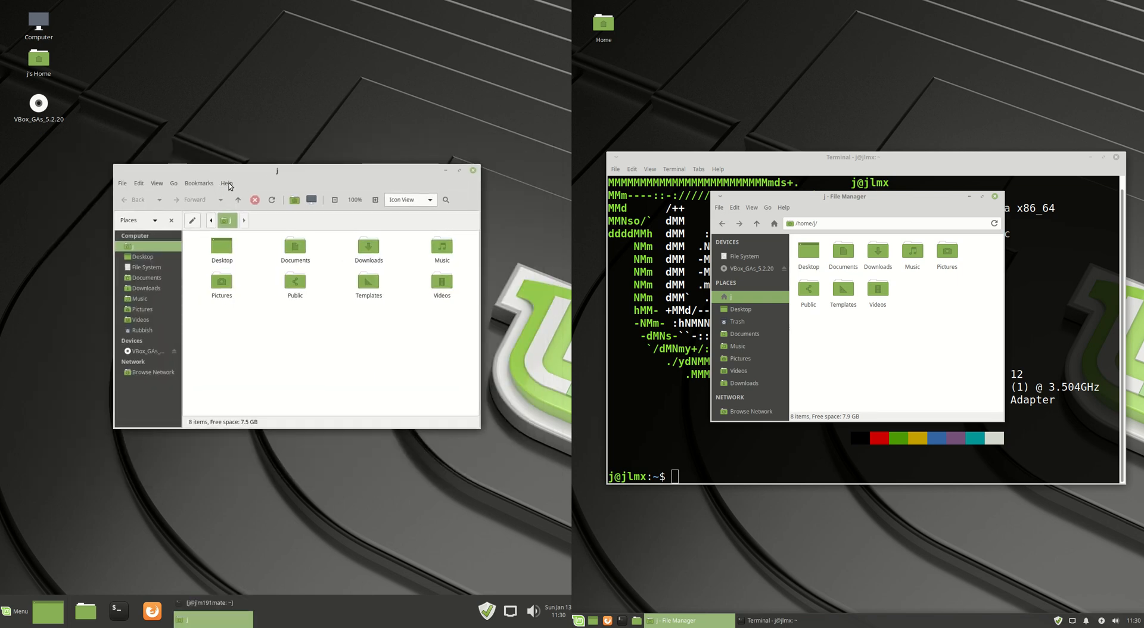
click(227, 183)
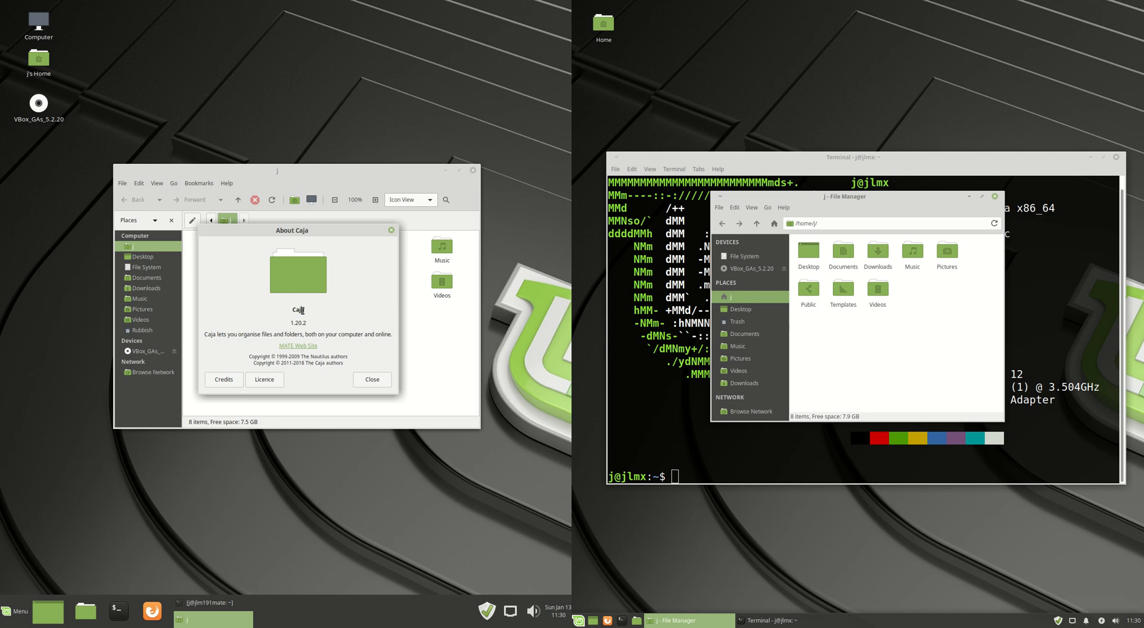
mouse_move(333, 308)
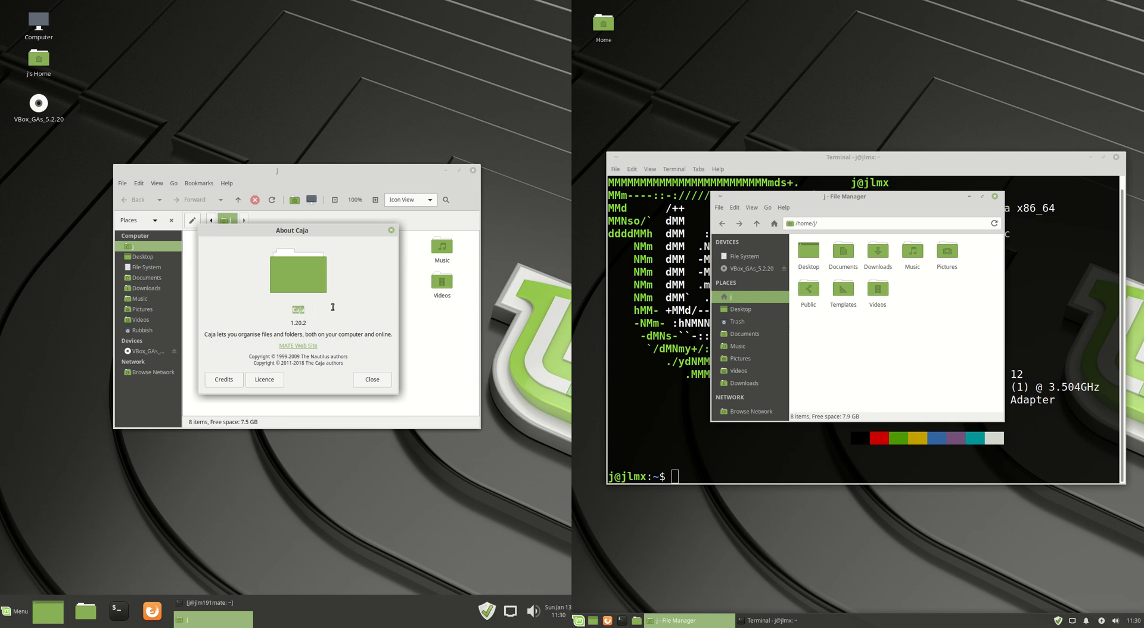
click(783, 207)
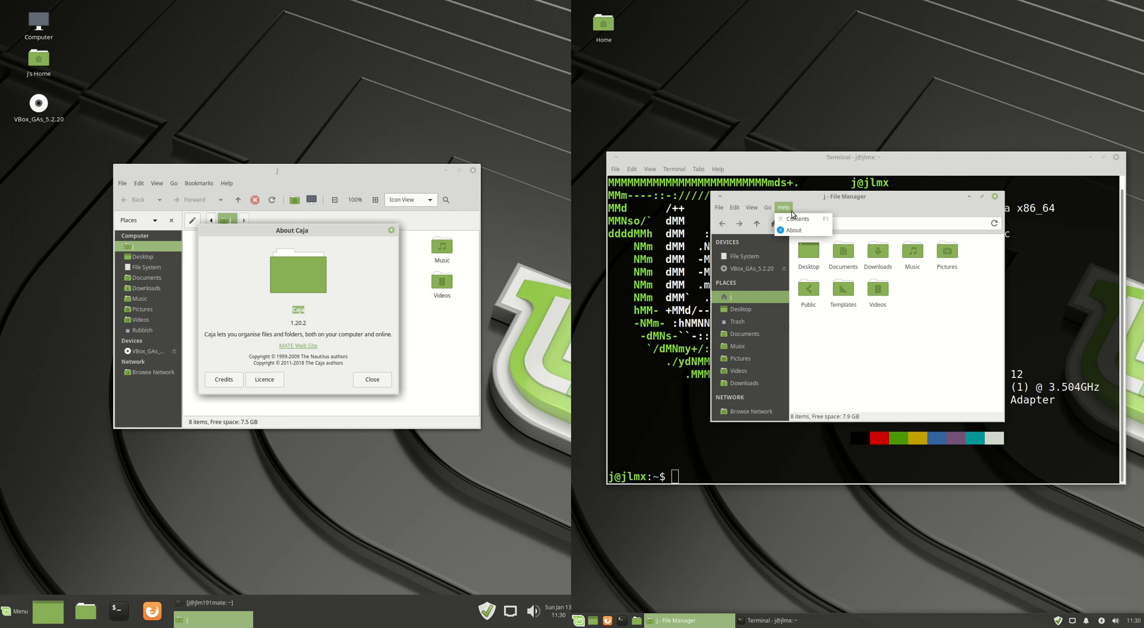
click(791, 230)
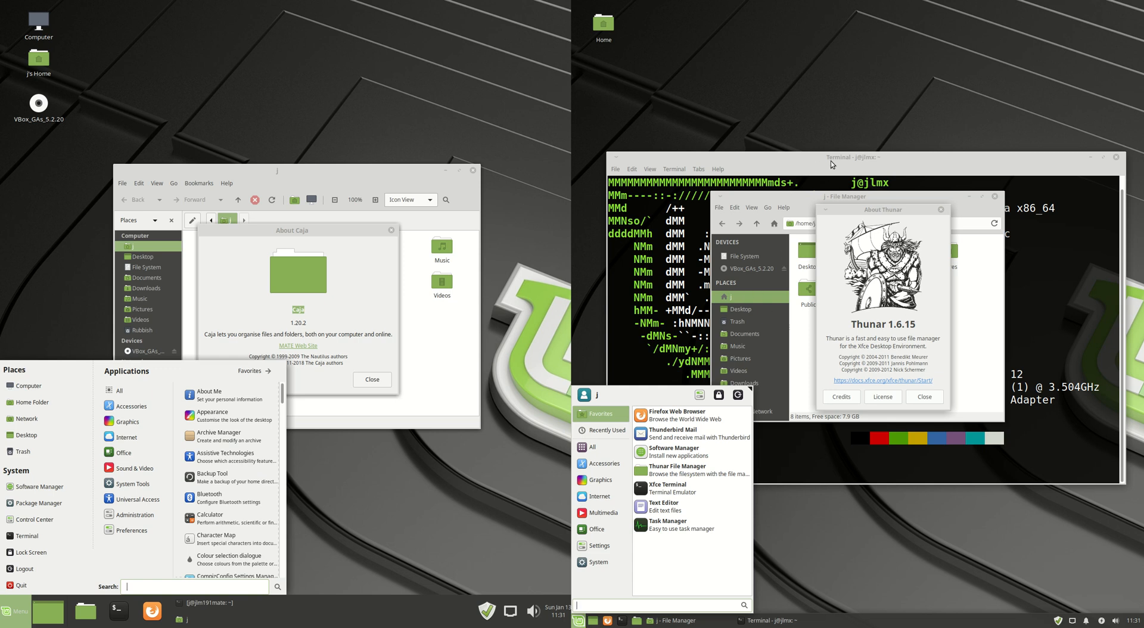
mouse_move(802, 144)
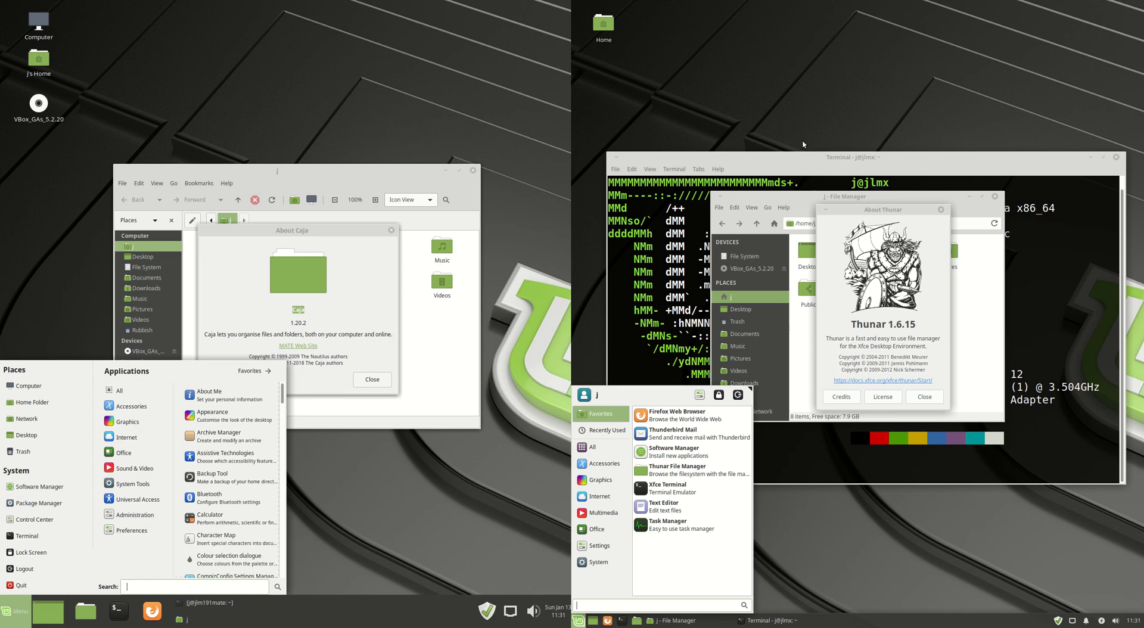
Bring up a terminal on each desktop to run htop and compare the Mem bar readings.
click(594, 446)
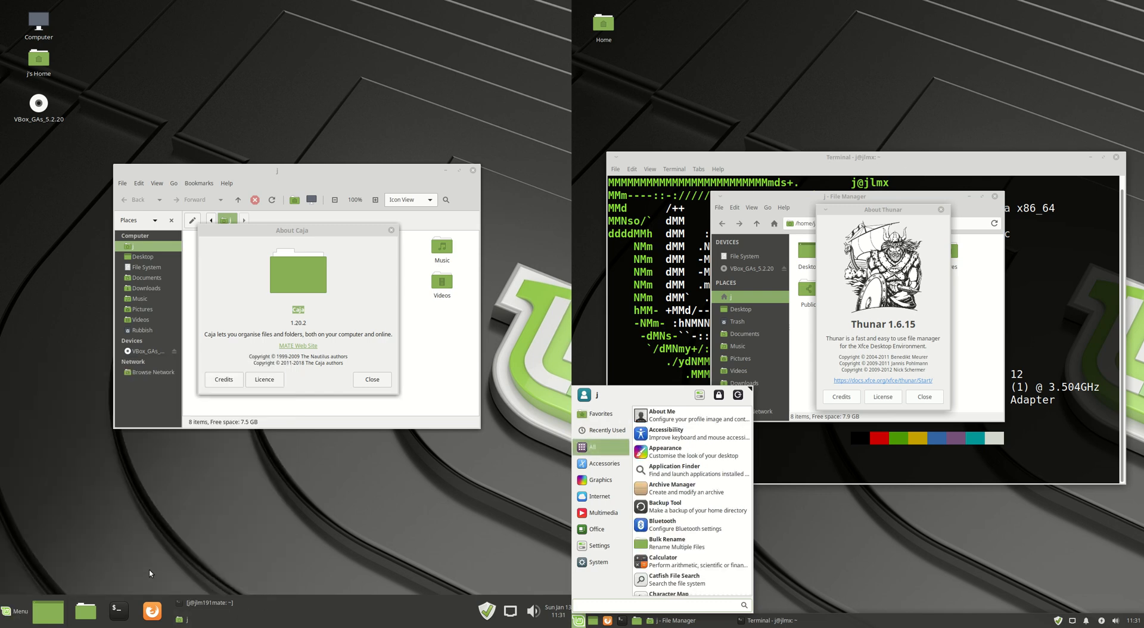
click(118, 610)
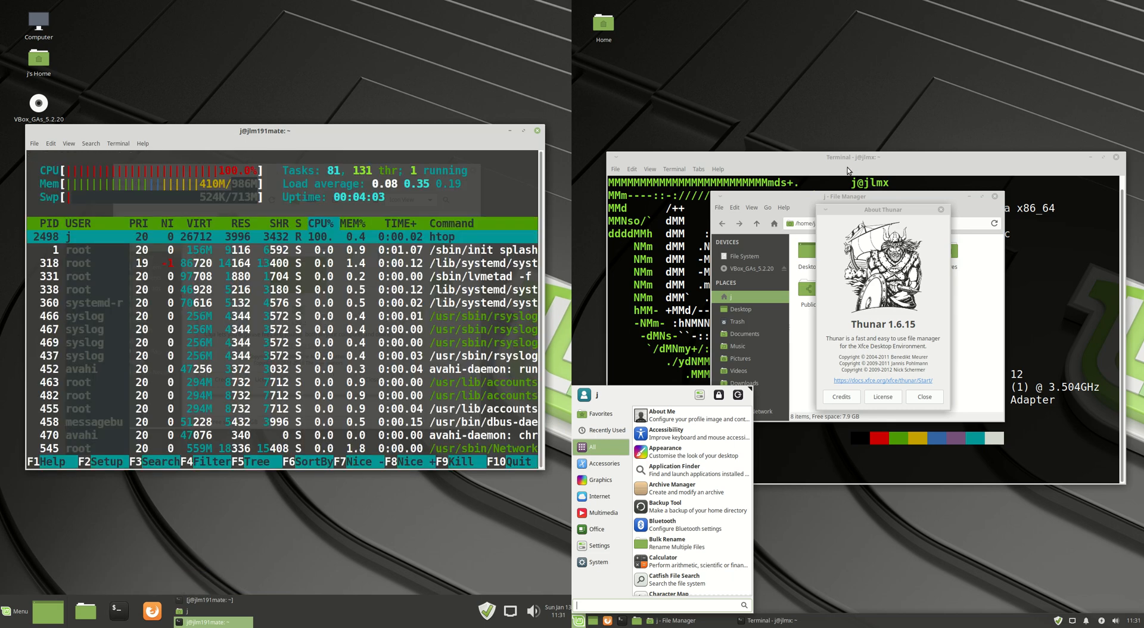
click(722, 462)
text(hto)
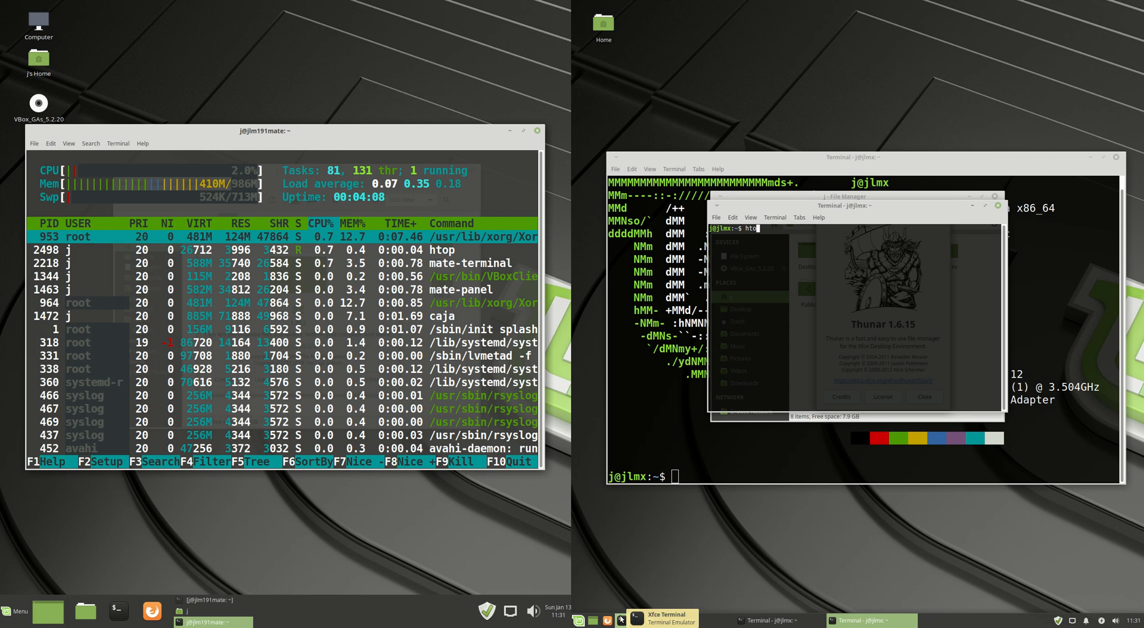
click(732, 216)
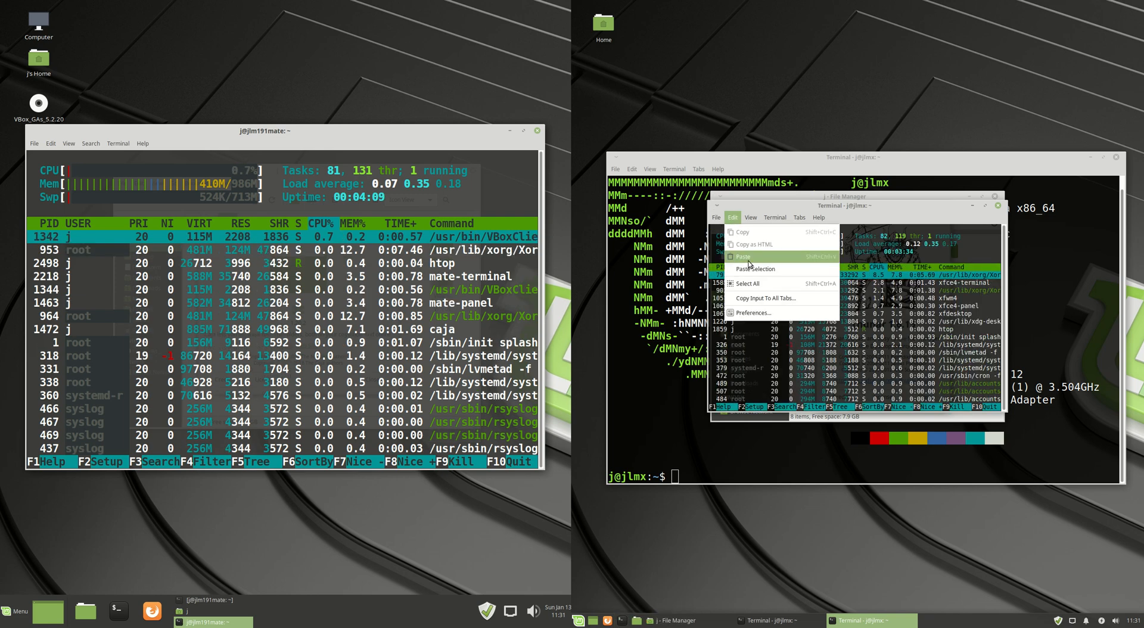
click(750, 217)
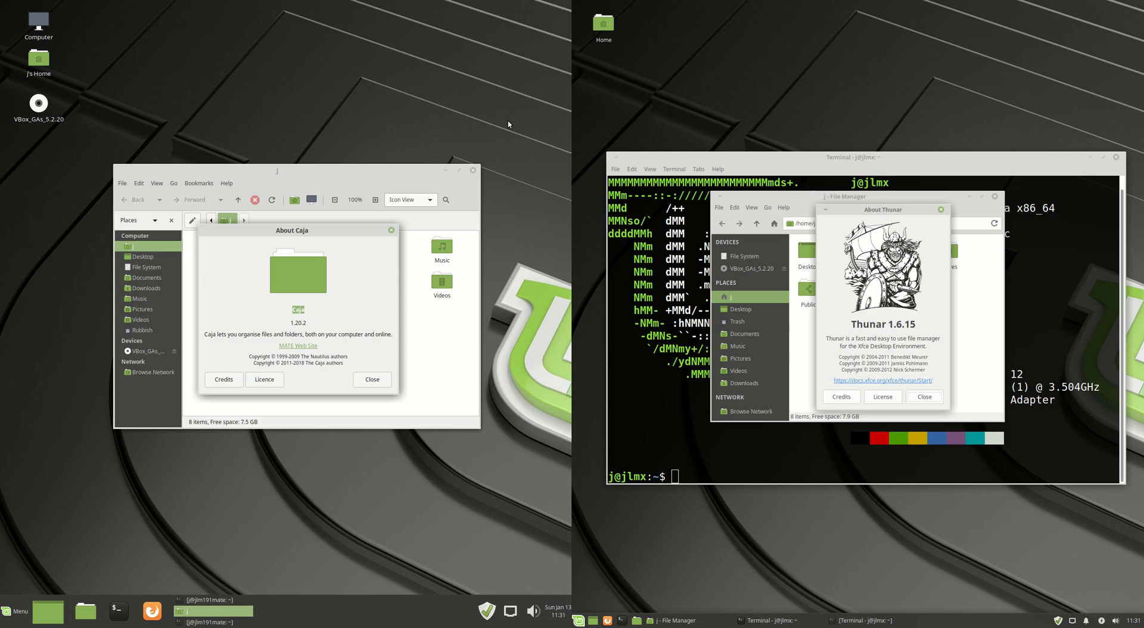
Raise both neofetch terminals showing kernel 4.15.0-43-generic.
click(18, 611)
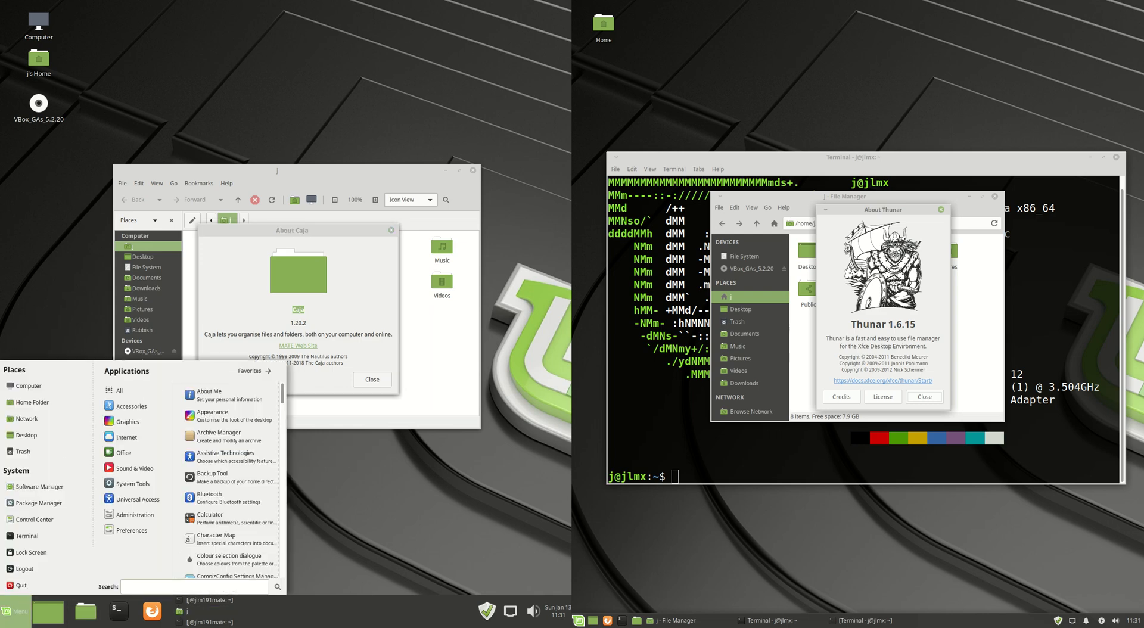
click(582, 619)
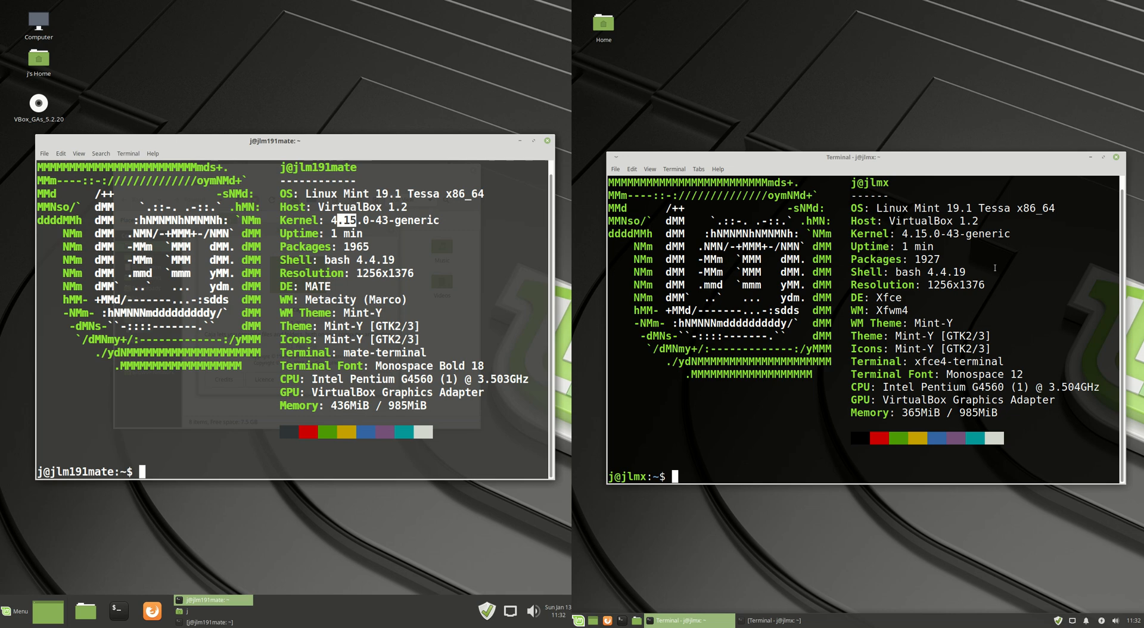
Mark the kernel version 4.15.0-43-generic in the neofetch output.
double_click(912, 233)
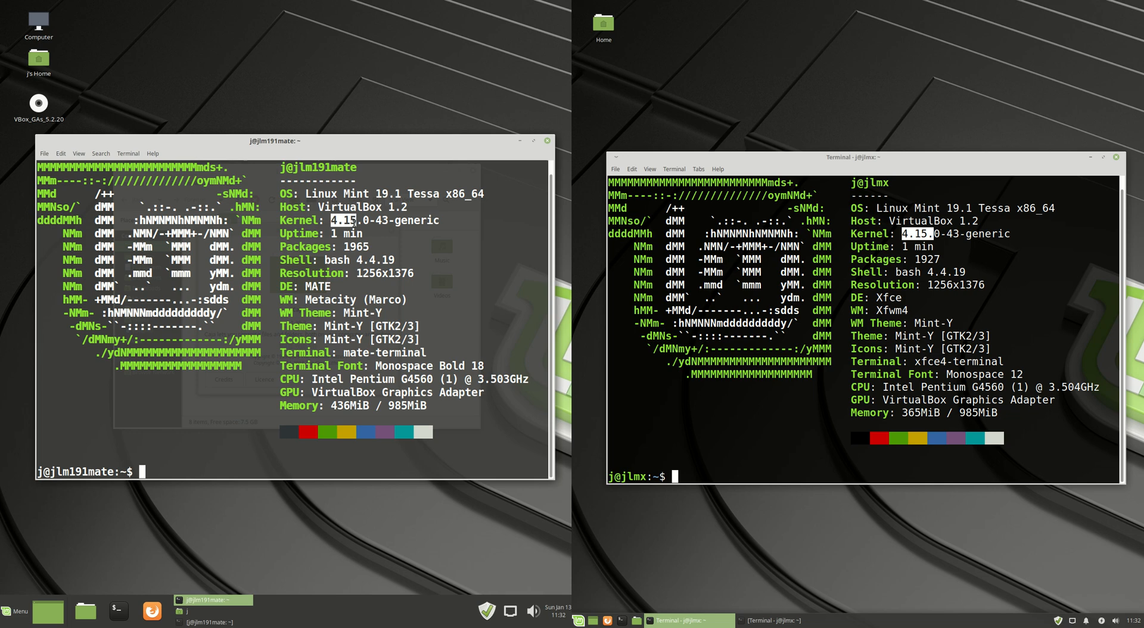
mouse_move(463, 549)
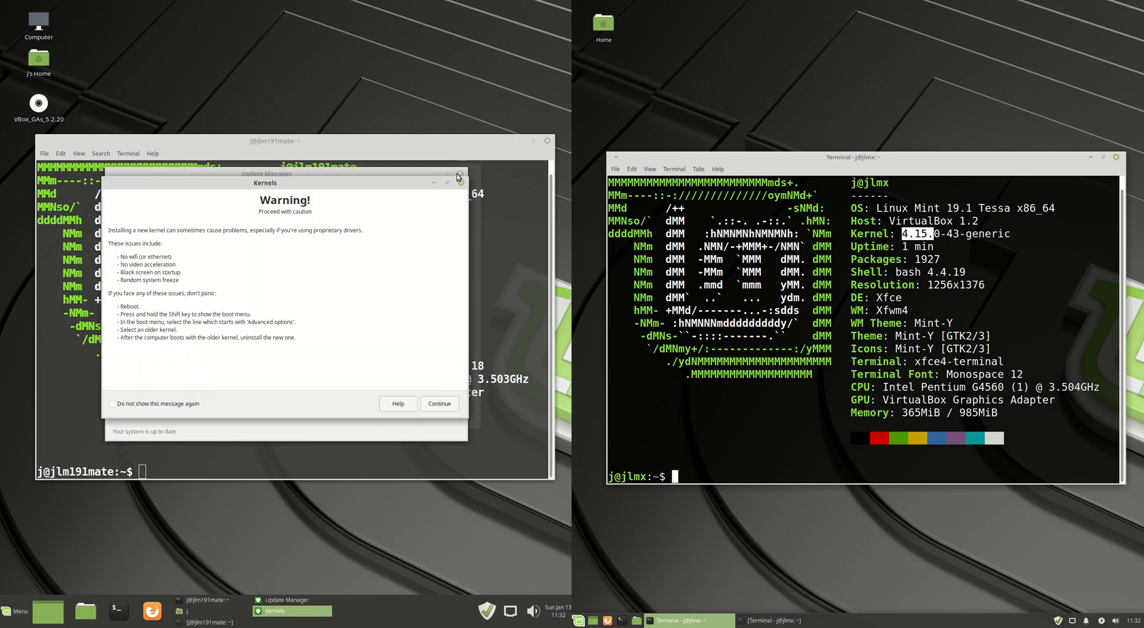
Dismiss the kernel warning and About Caja dialog, then show both desktops' application menus.
click(460, 182)
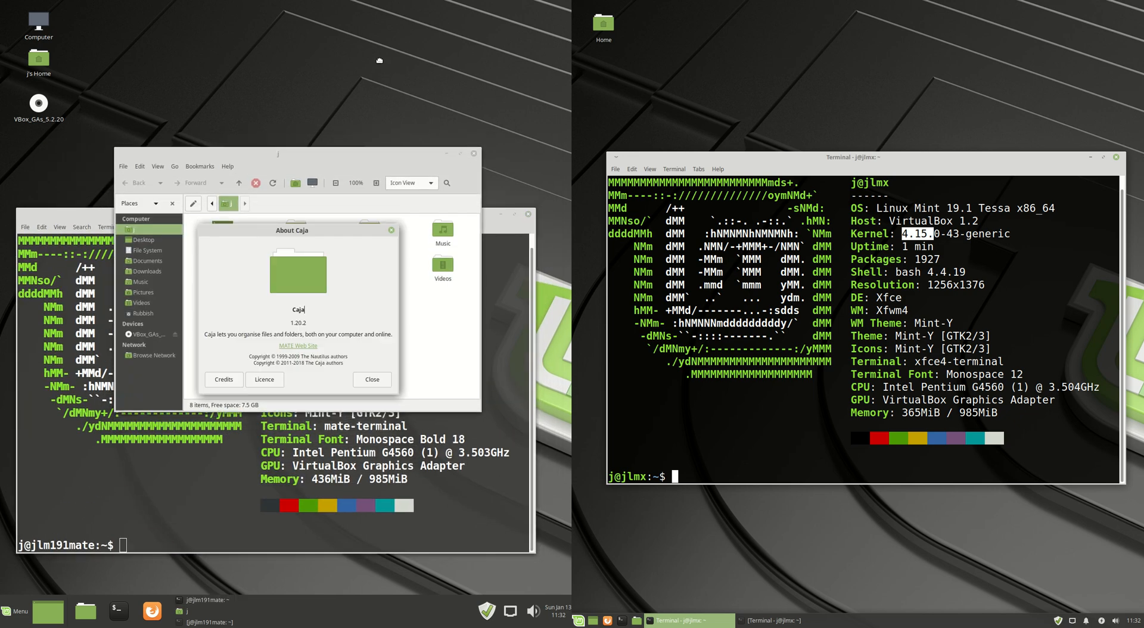
click(372, 379)
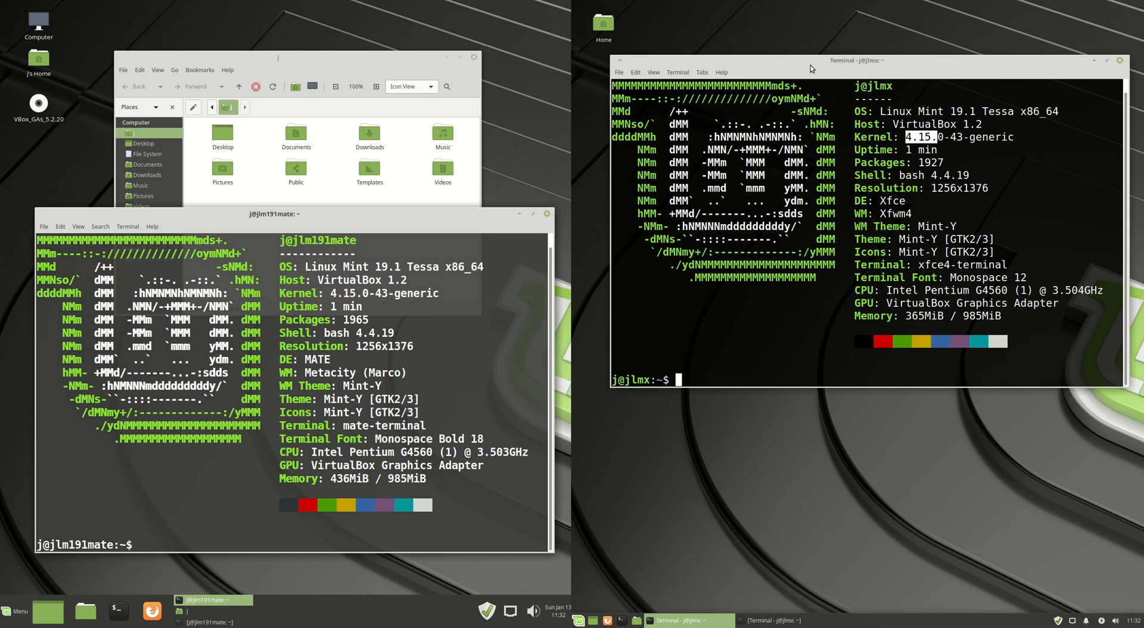
click(14, 611)
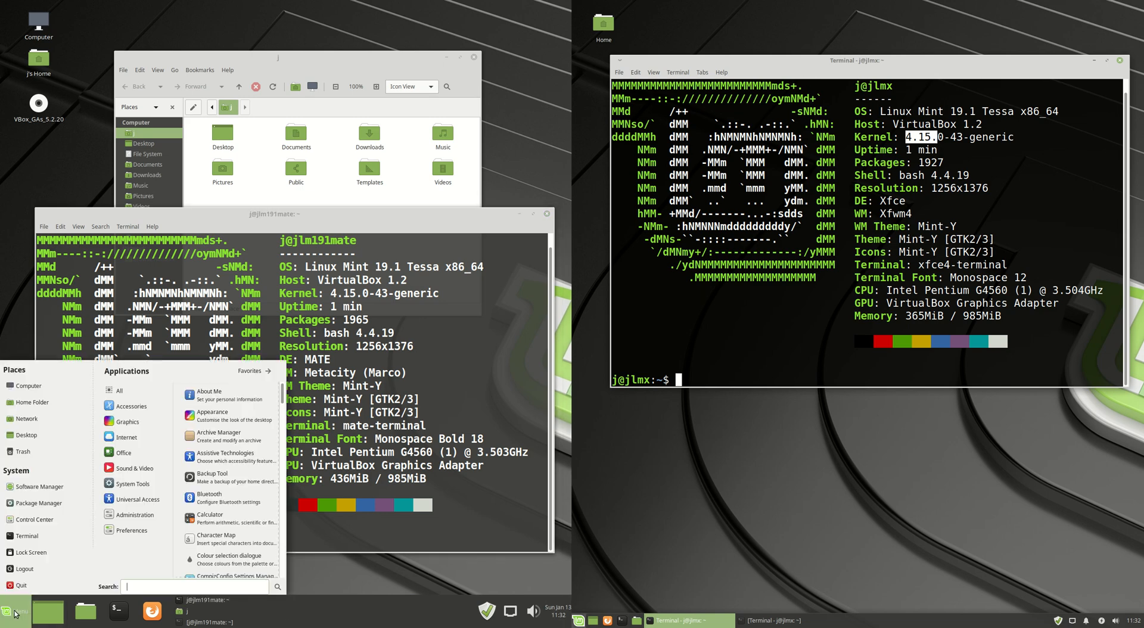
click(581, 620)
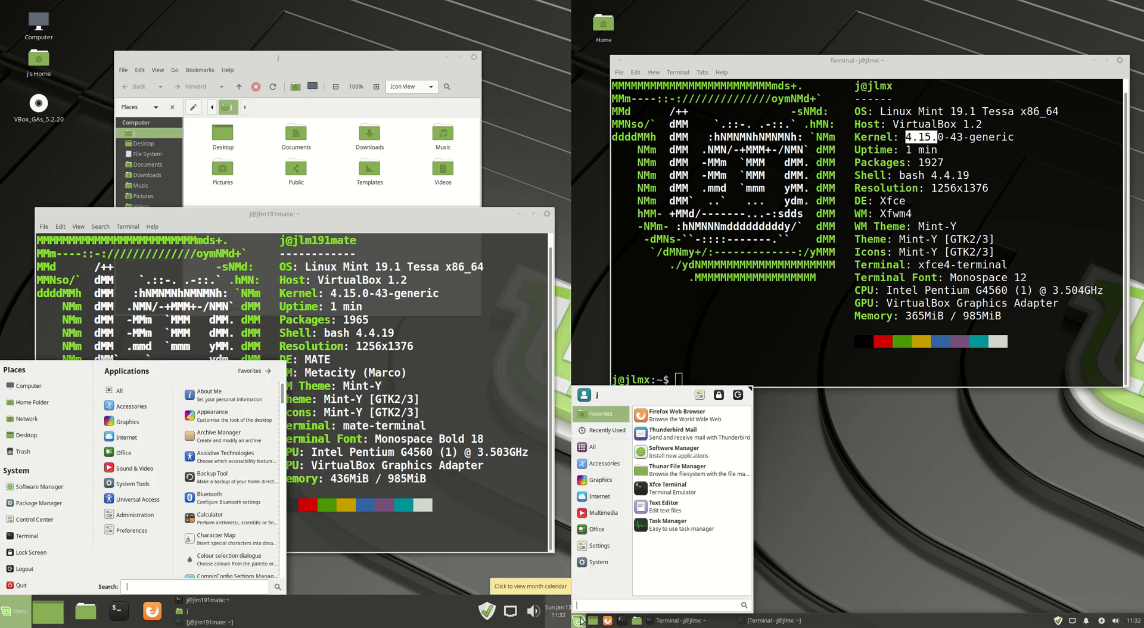